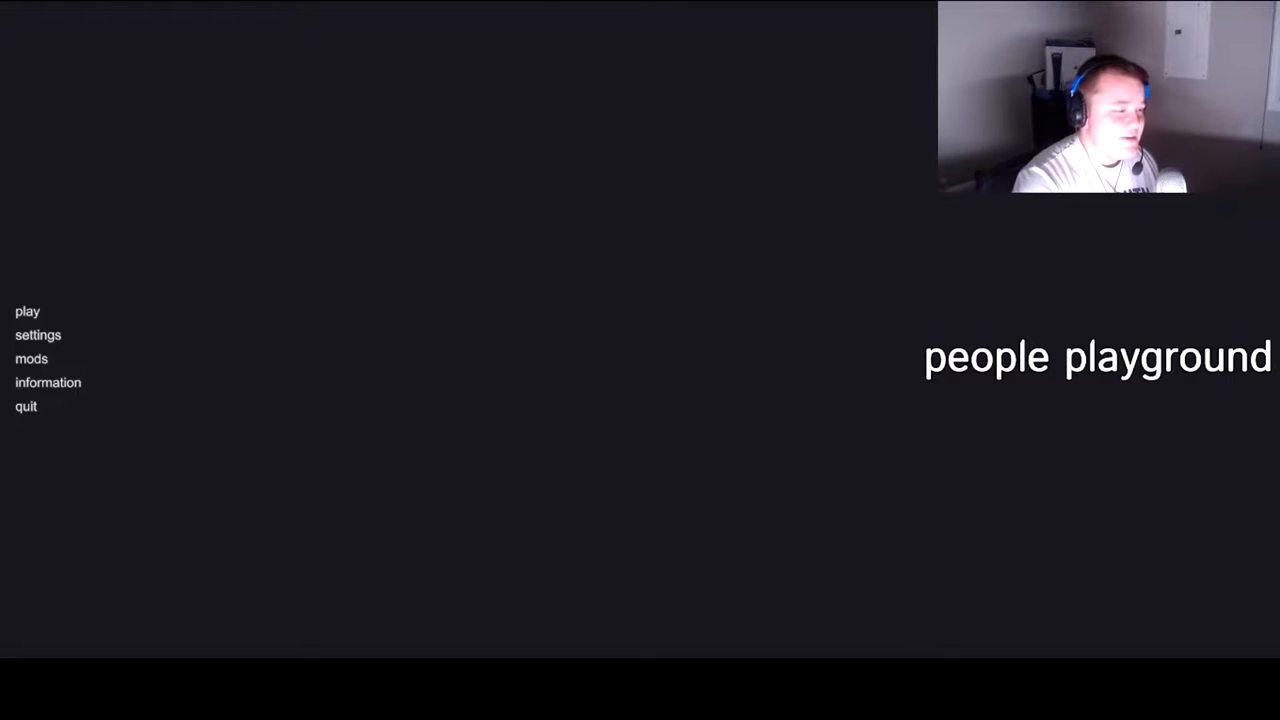
mouse_move(408, 277)
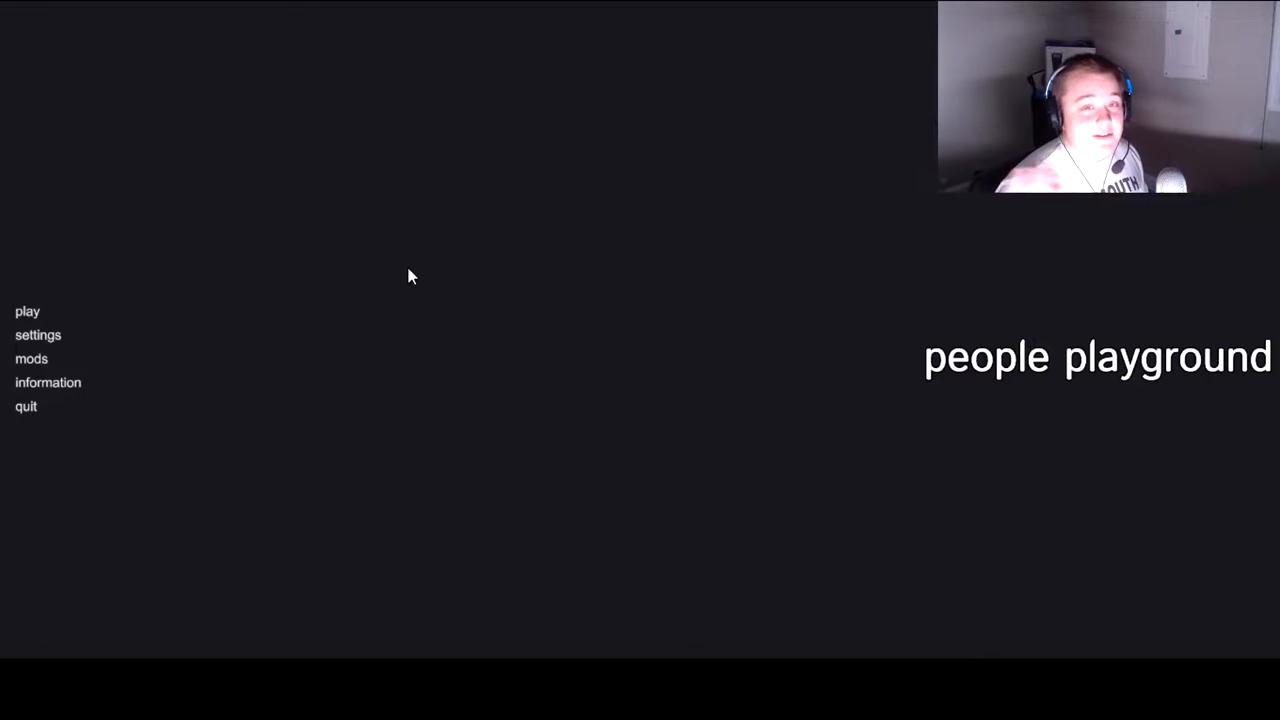
mouse_move(263, 306)
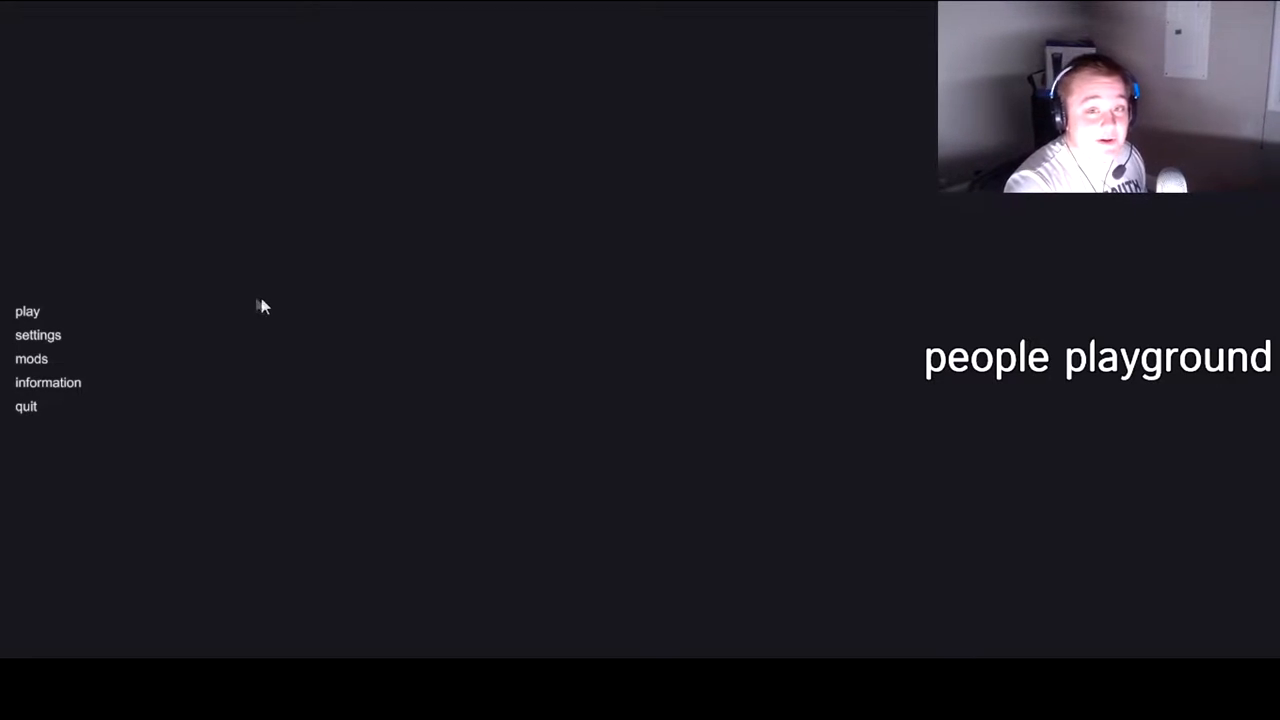
mouse_move(240, 290)
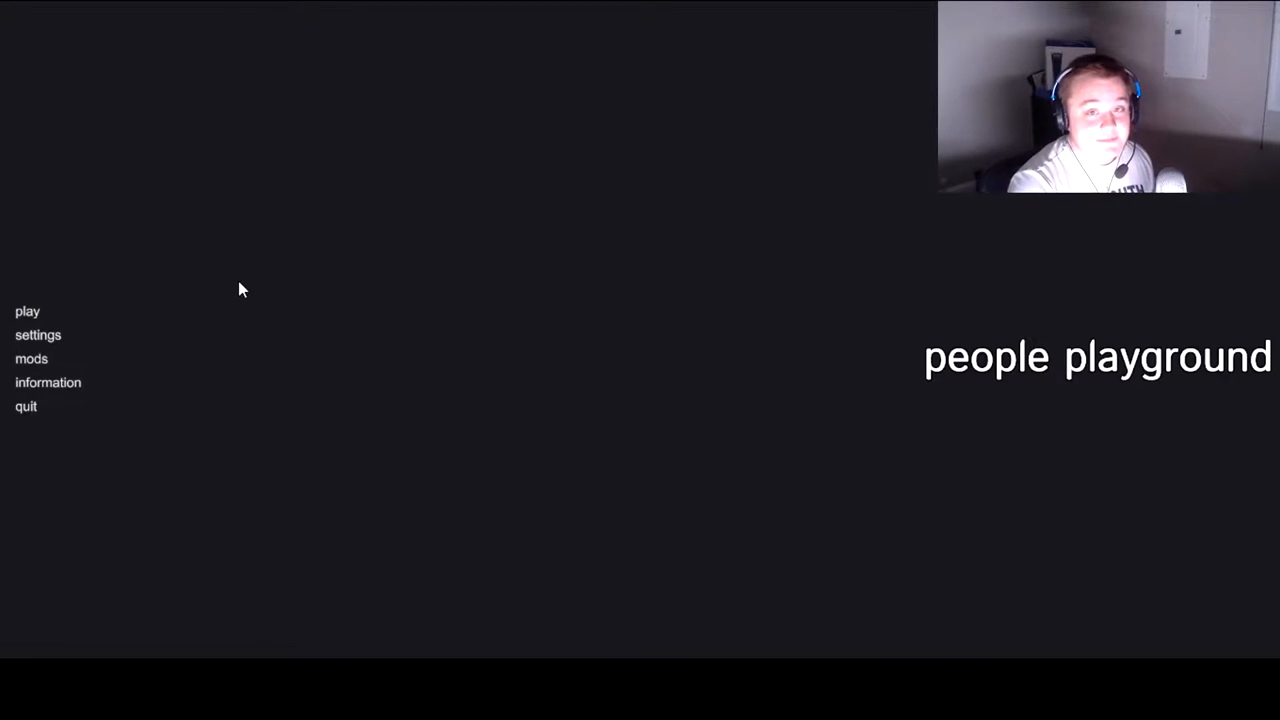
Step: Enter a sandbox map and bring up the actions for a placed machinery item to detonate it
left_click(27, 311)
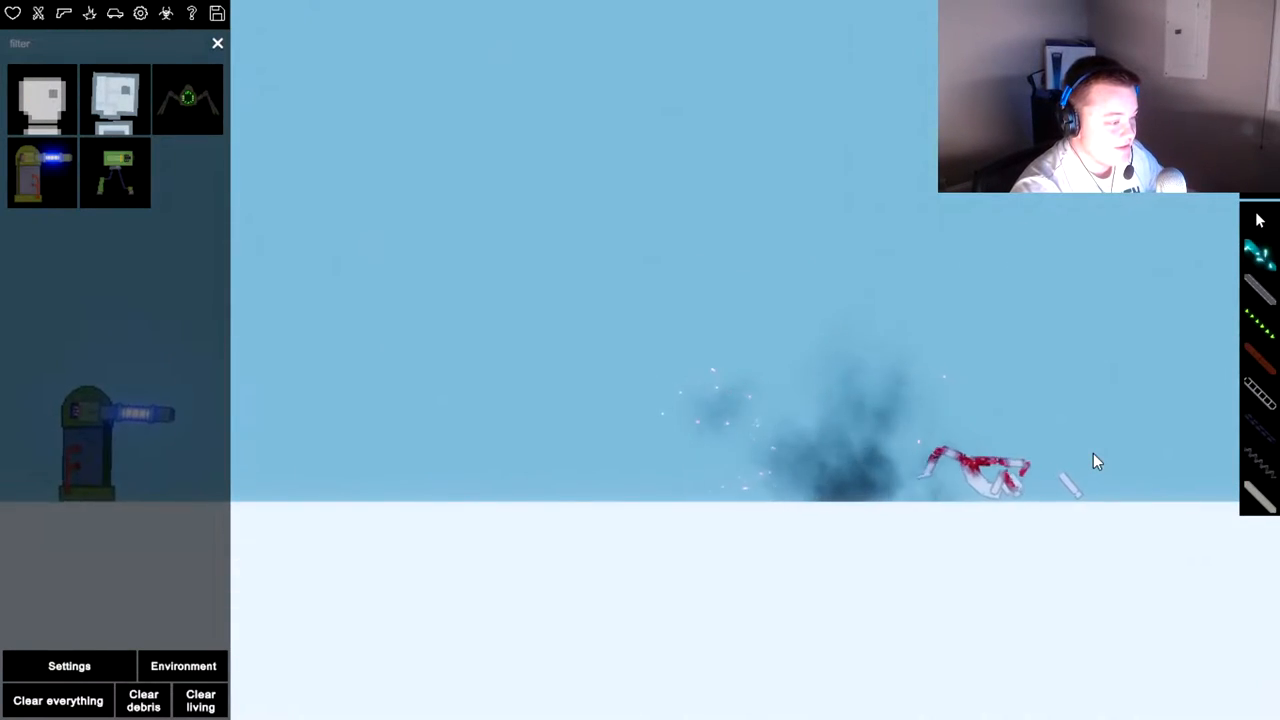
right_click(855, 395)
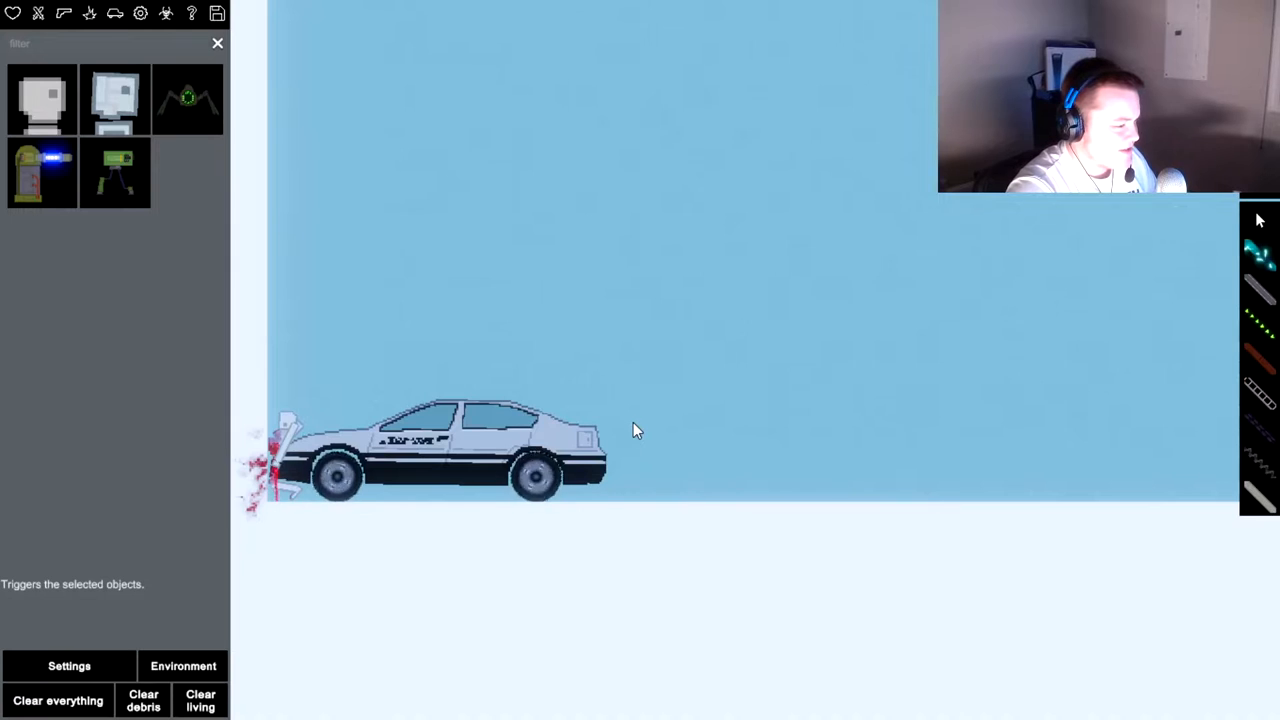
Step: Send the spawned car driving left so it crashes into the ragdoll at the wall
left_click(540, 450)
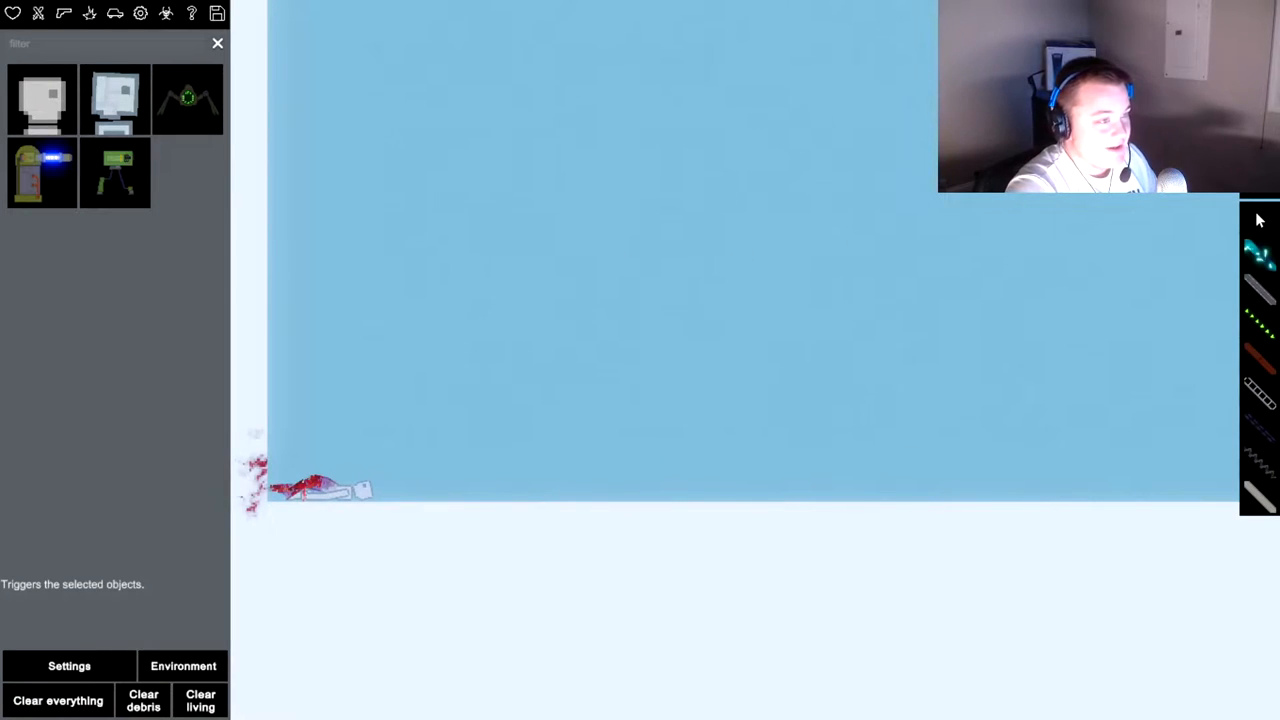
mouse_move(320, 358)
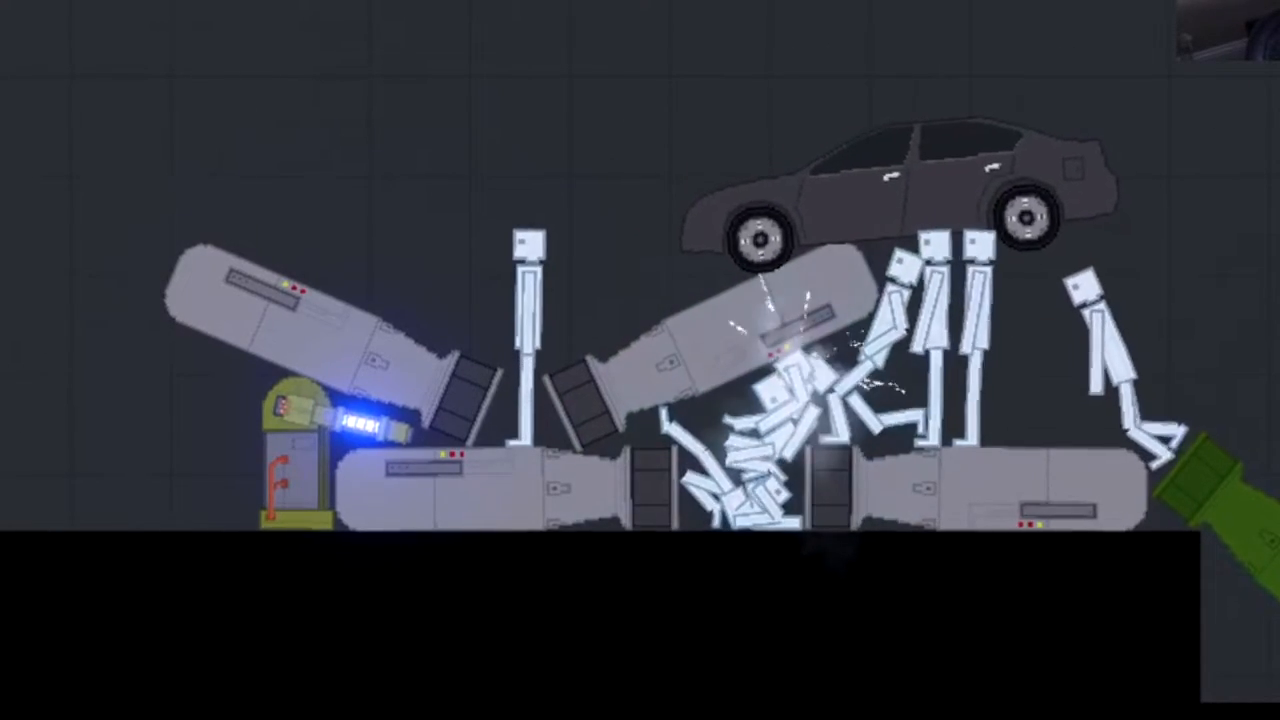
Step: Bring up the car's actions to connect its rear to the standing ragdoll by rope
right_click(725, 345)
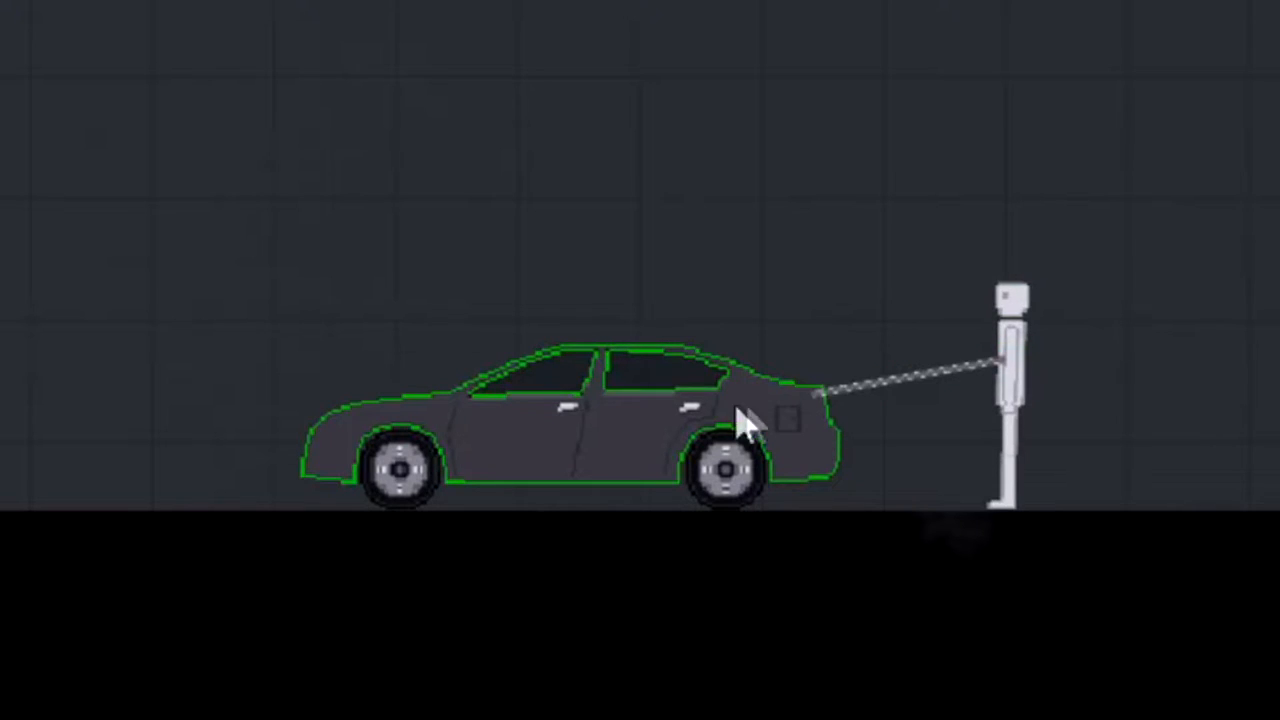
right_click(745, 420)
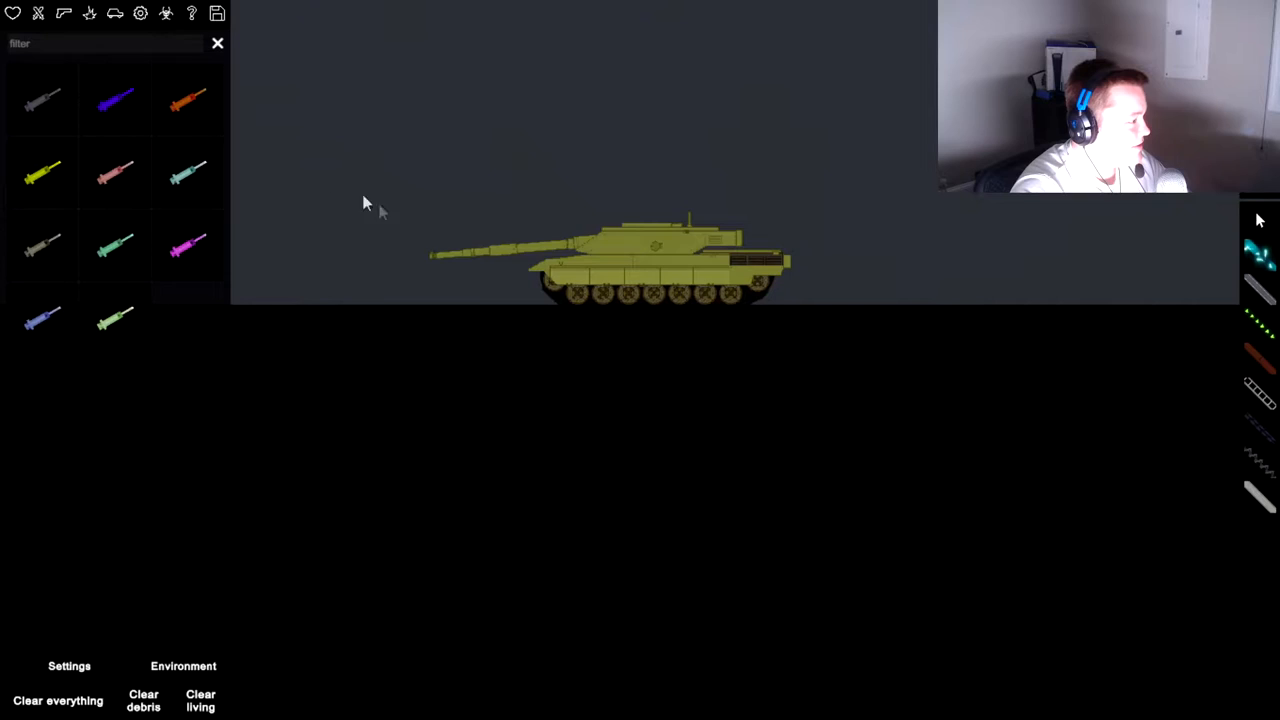
mouse_move(40, 318)
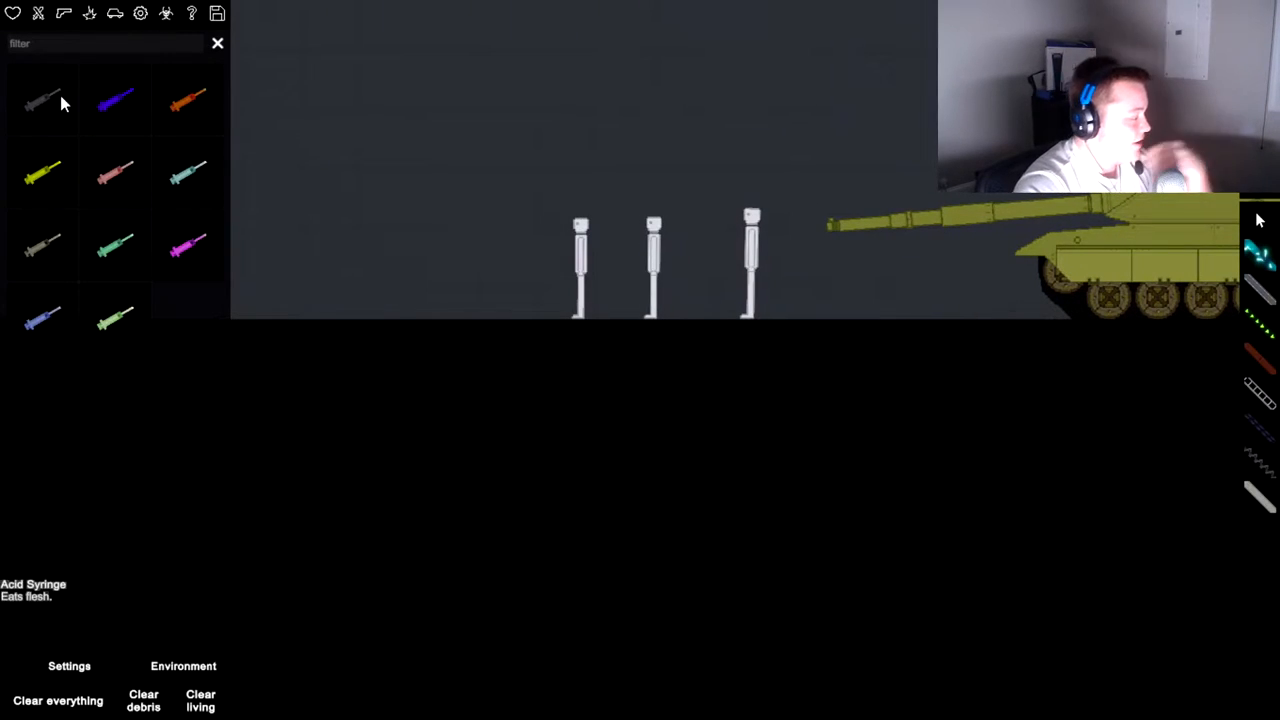
mouse_move(575, 194)
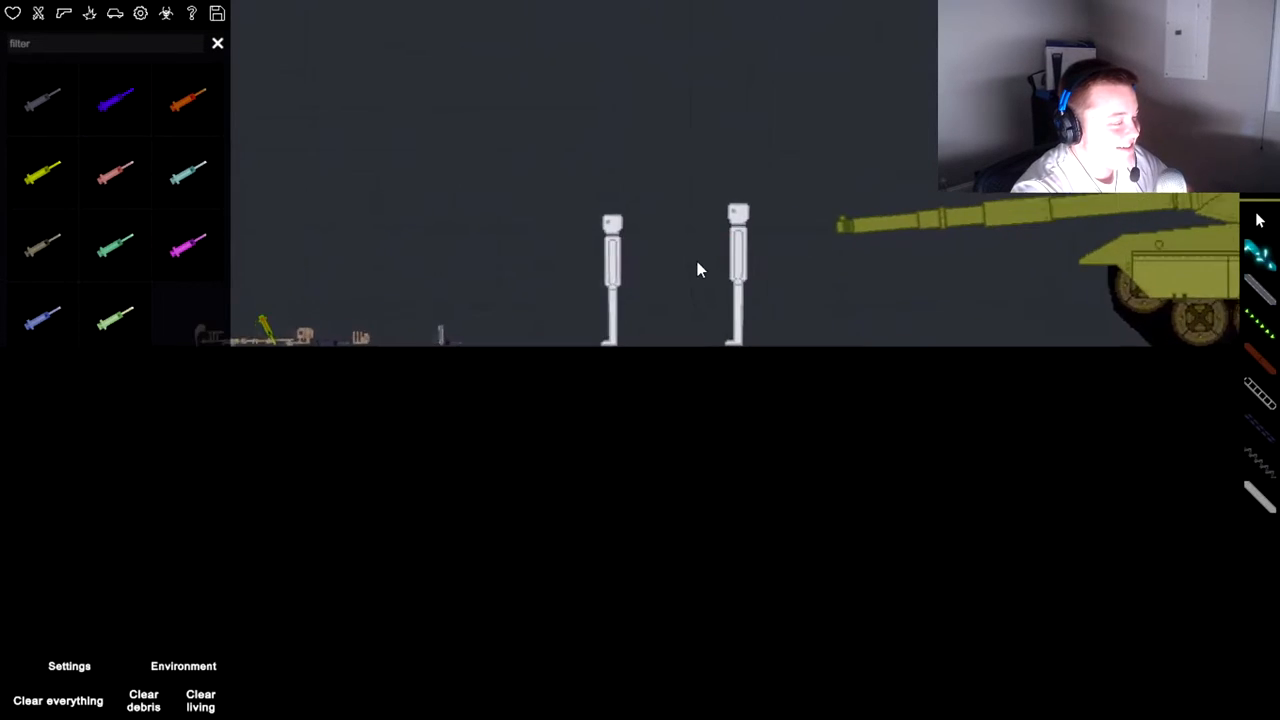
mouse_move(115, 245)
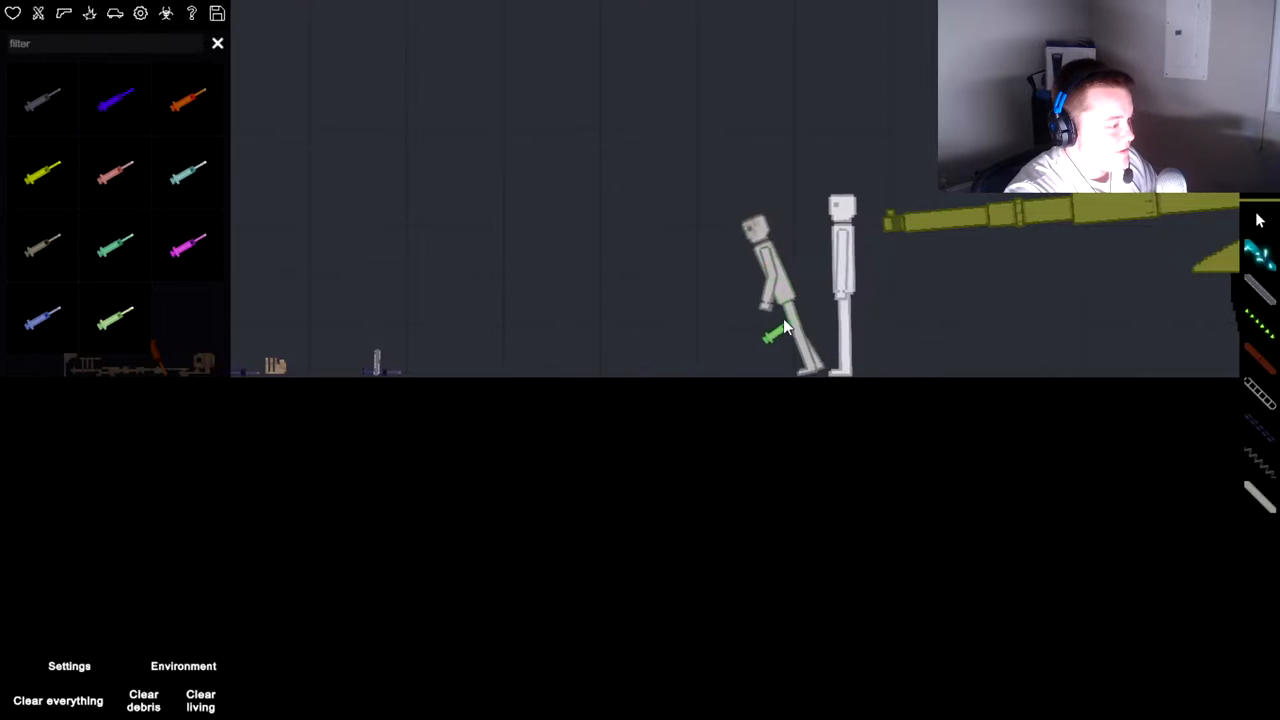
Step: Ignite the selected objects in the scene from their context actions
right_click(785, 325)
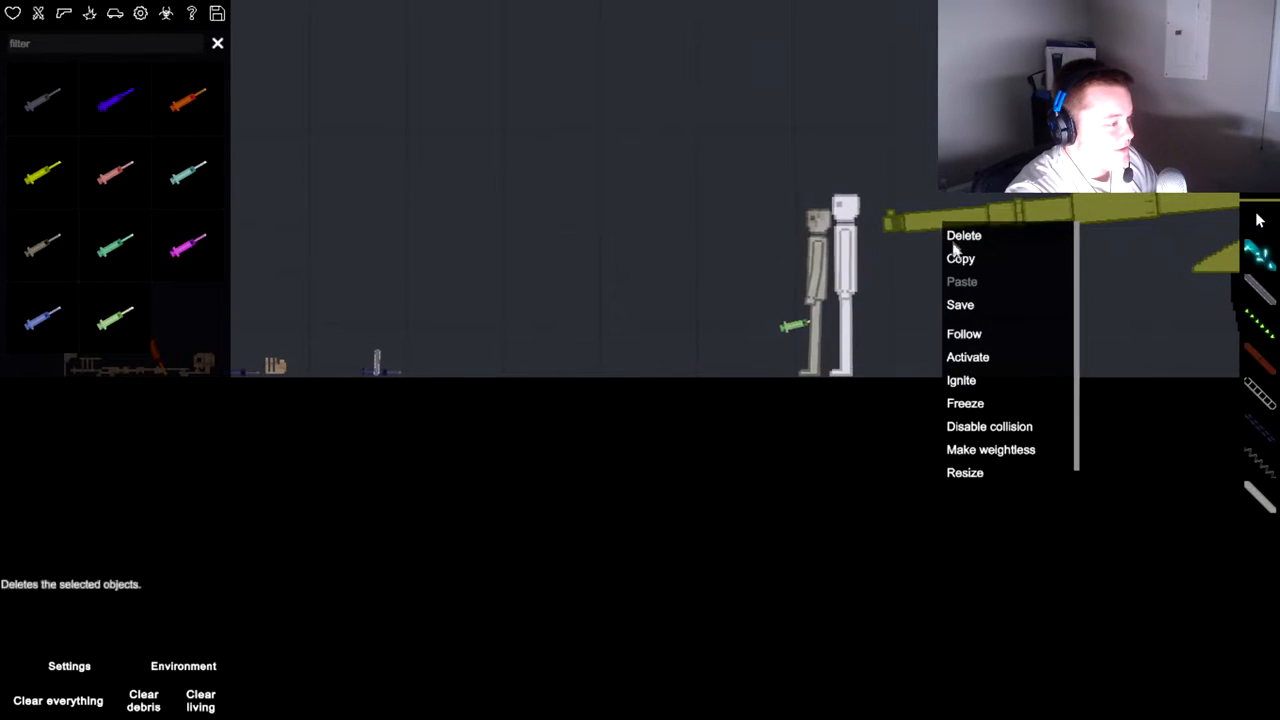
mouse_move(960, 380)
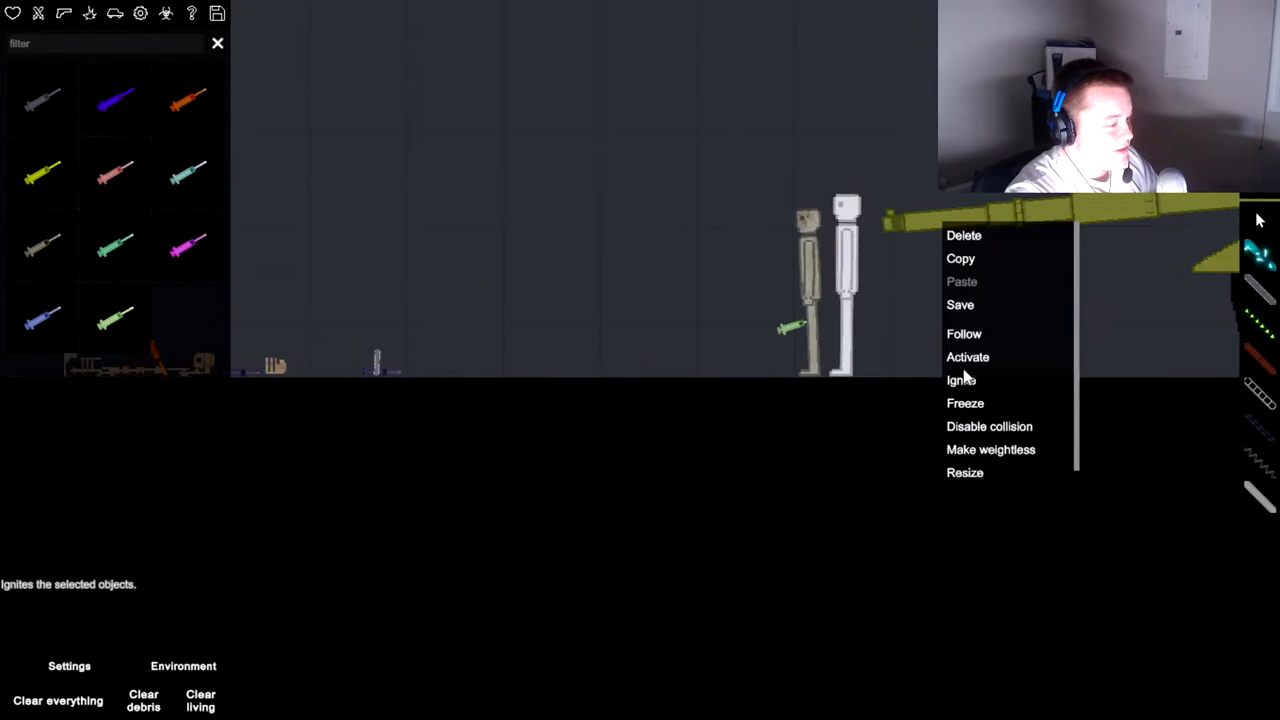
left_click(960, 380)
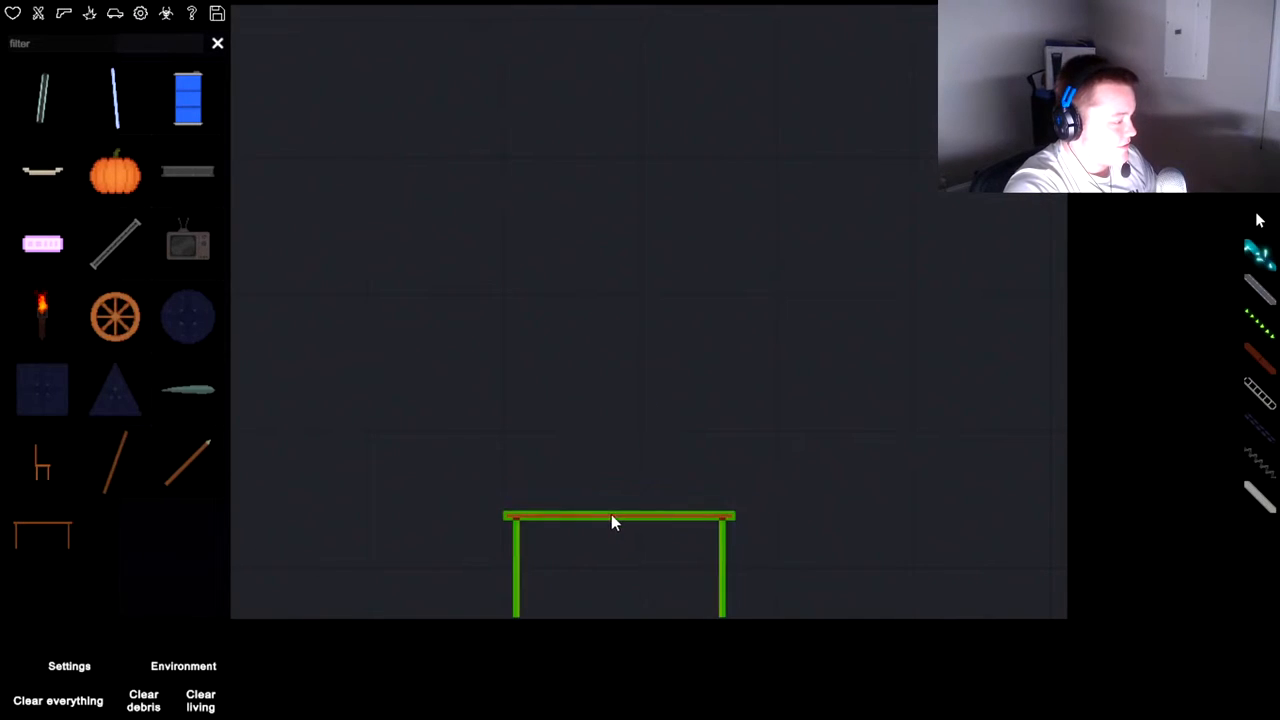
Step: Place the wooden table and stand the old TV on top of it
left_click(617, 387)
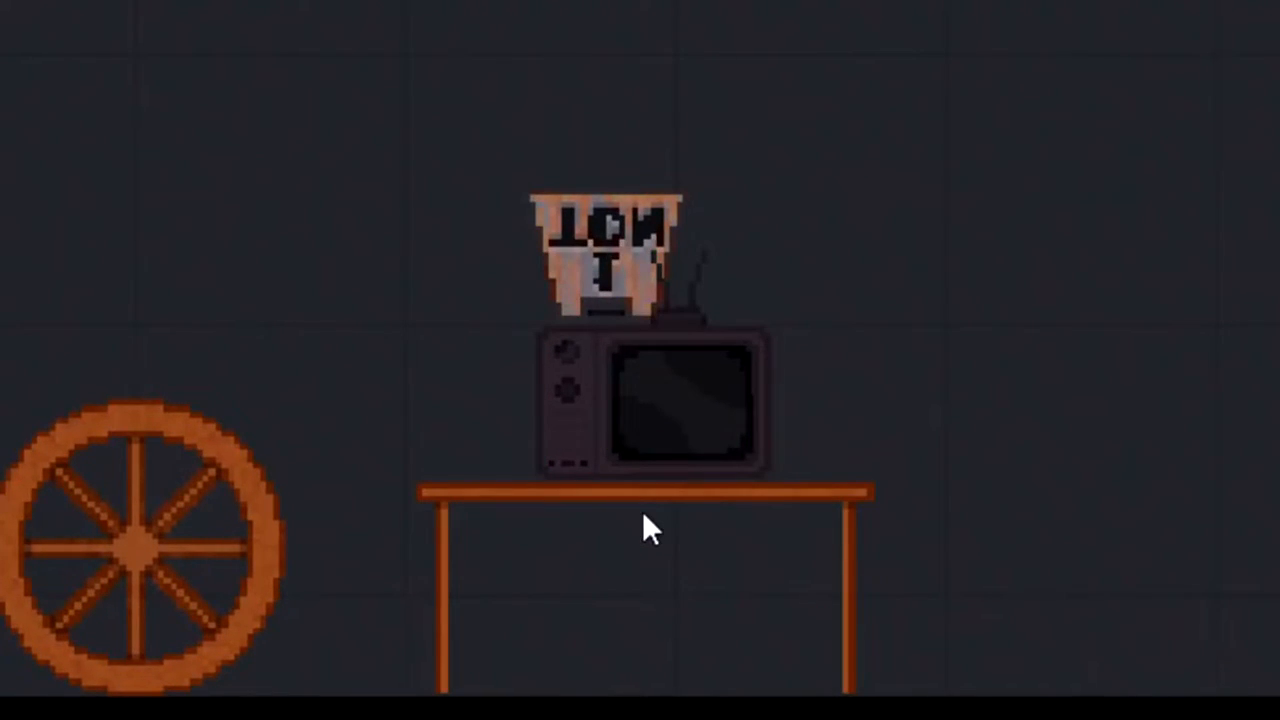
left_click(645, 515)
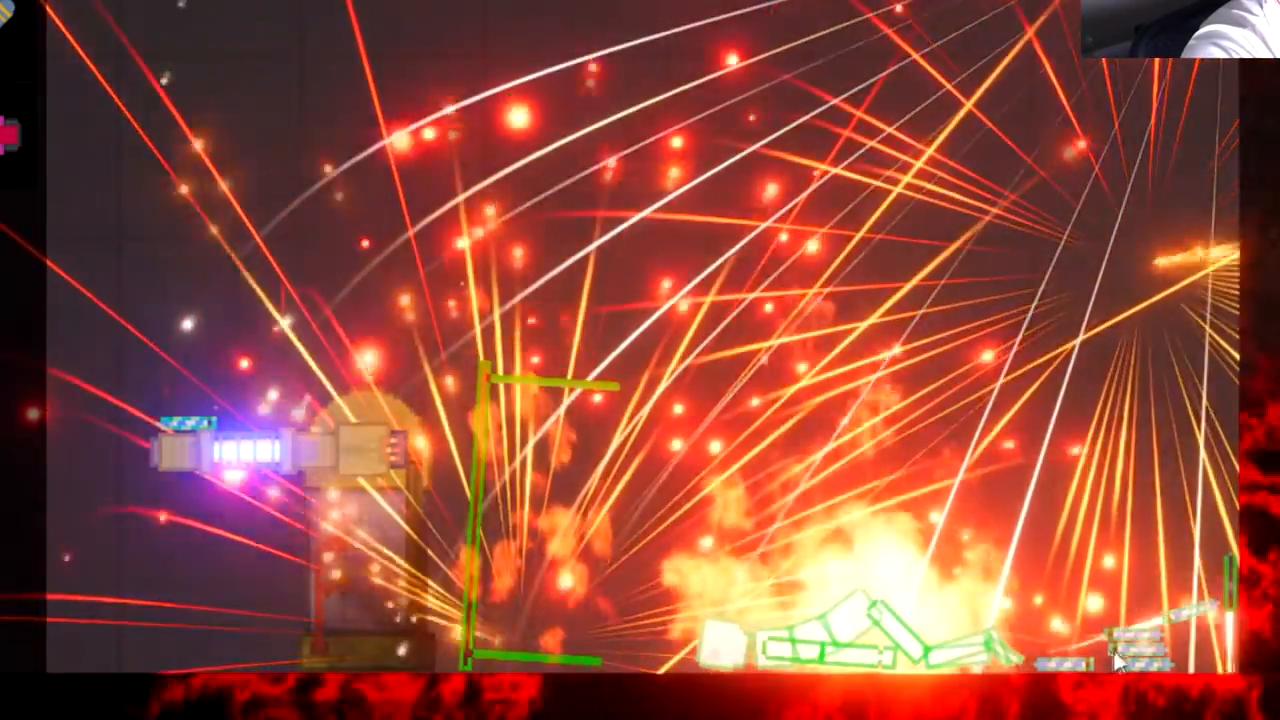
Step: Bring up the fireworks' actions beside the table to activate them
right_click(1115, 660)
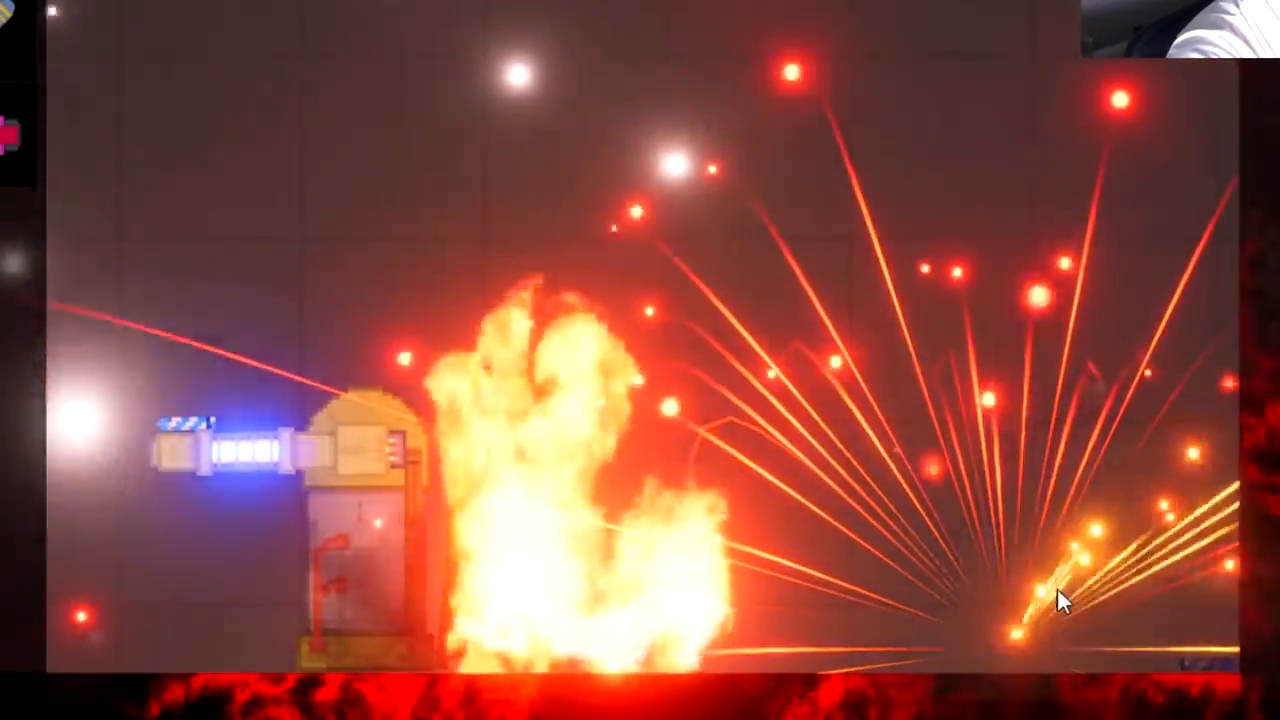
mouse_move(658, 648)
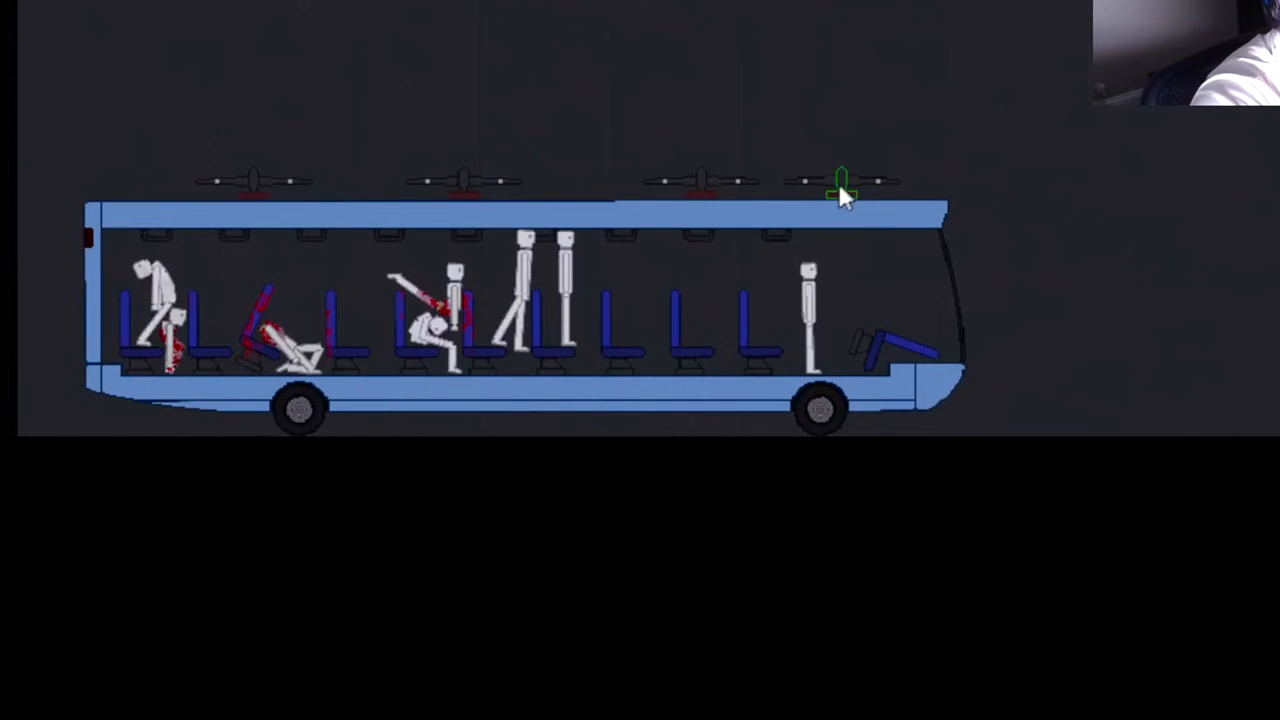
Step: Bring up the rooftop propeller's actions on the bus to activate it
right_click(843, 193)
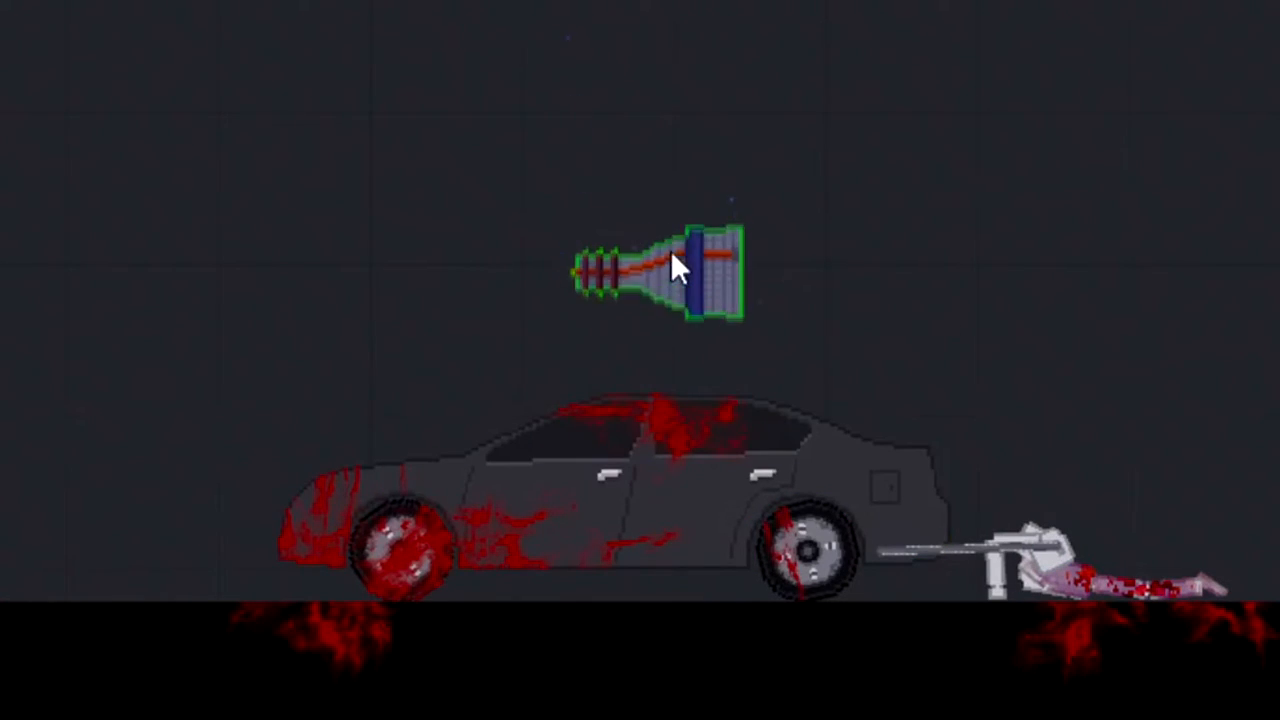
Step: Move the thruster onto the car's rear and bring up the car's actions
left_click_drag(680, 270, 660, 360)
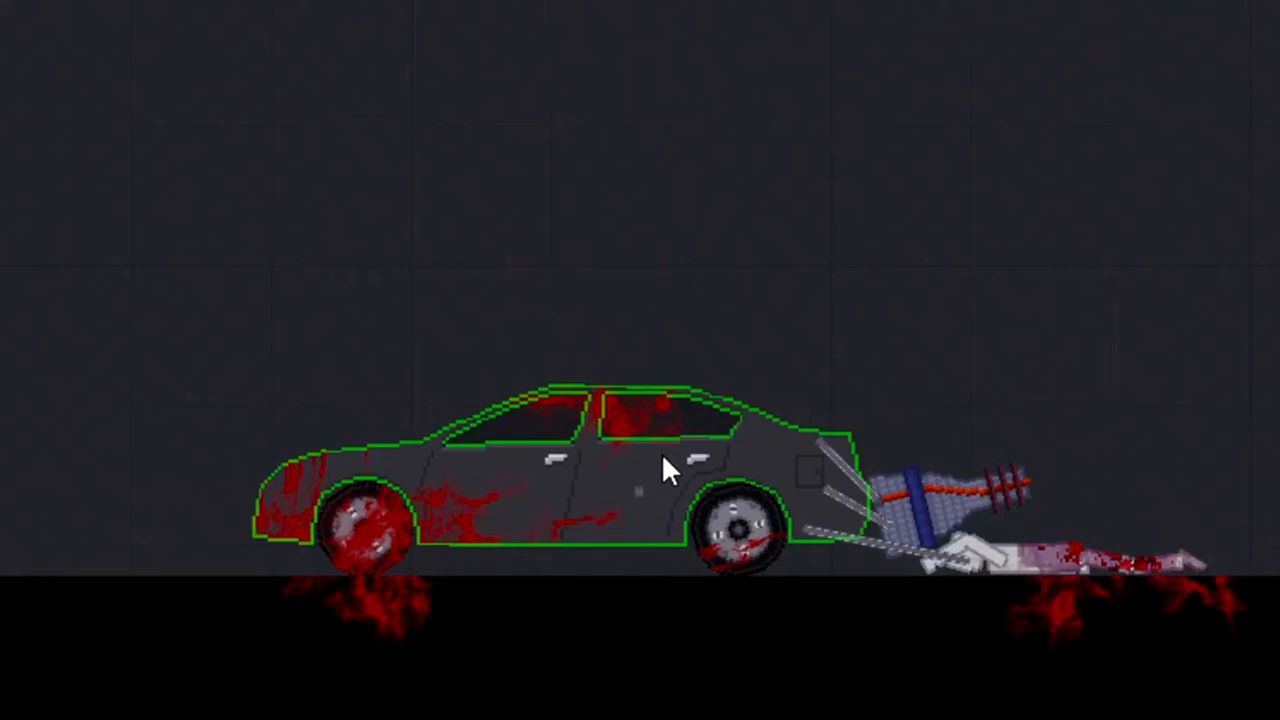
right_click(670, 470)
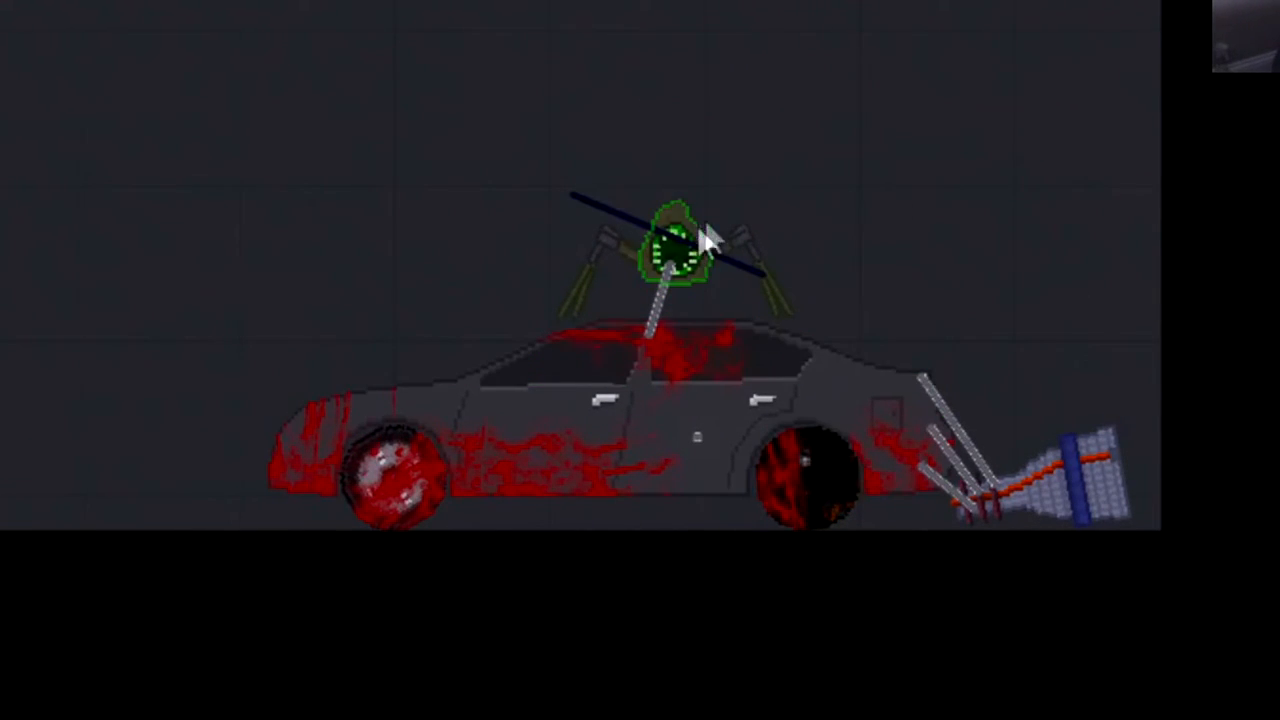
Step: Bring up the rear thruster's actions, ready to activate it
right_click(1070, 505)
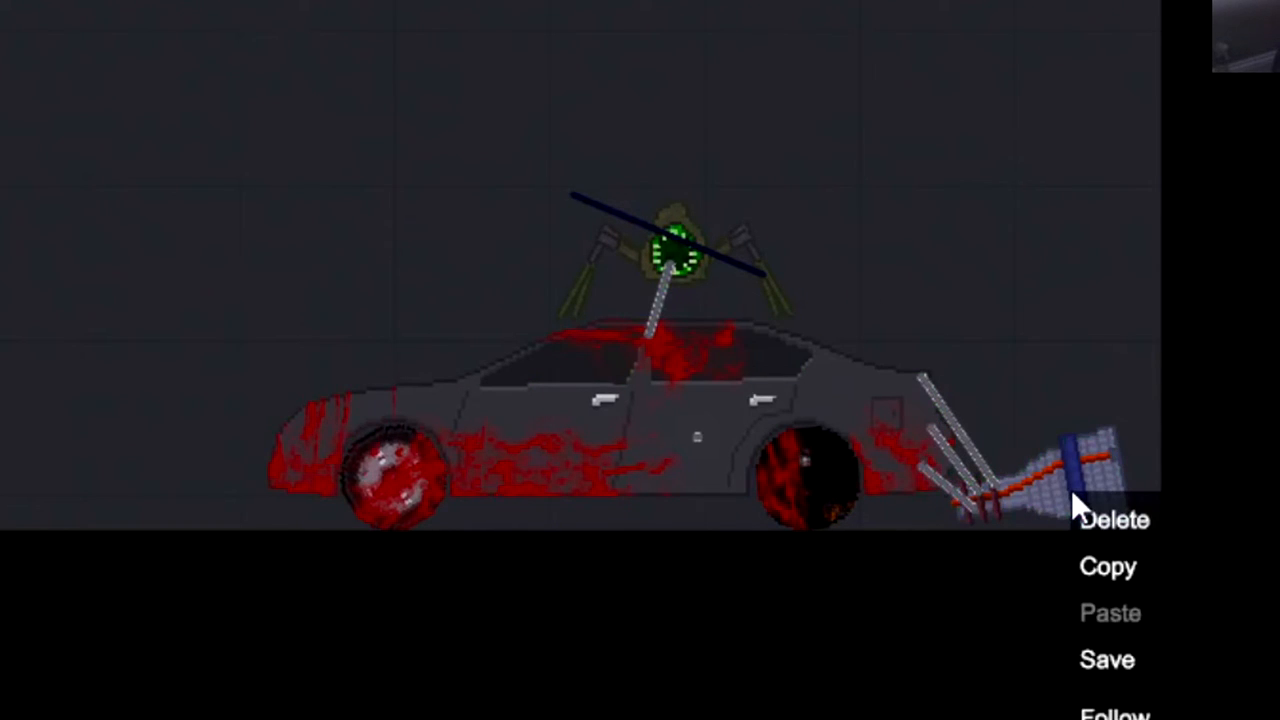